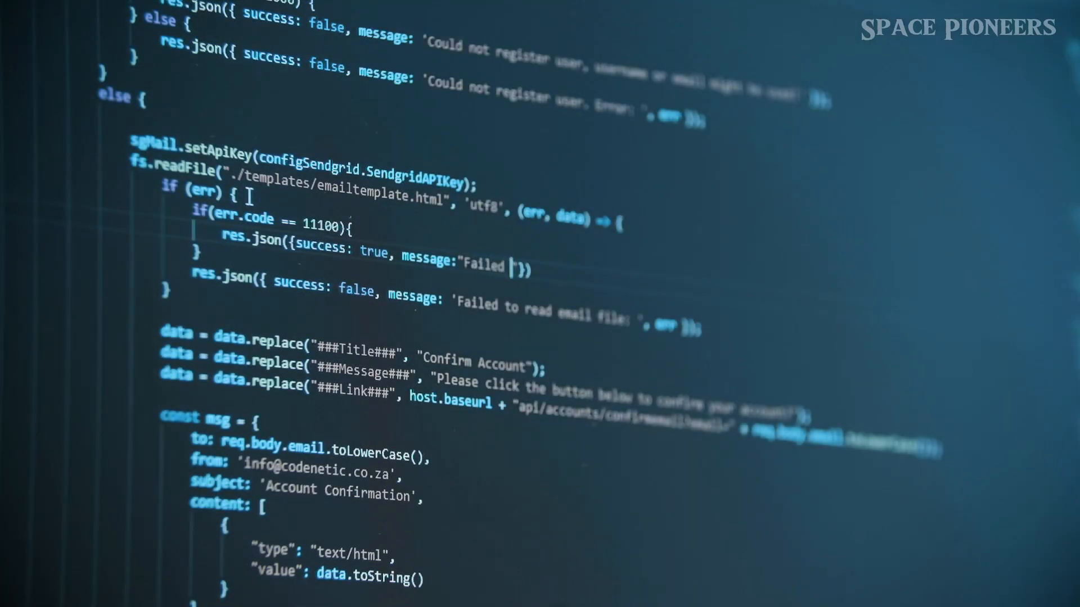
text(with err)
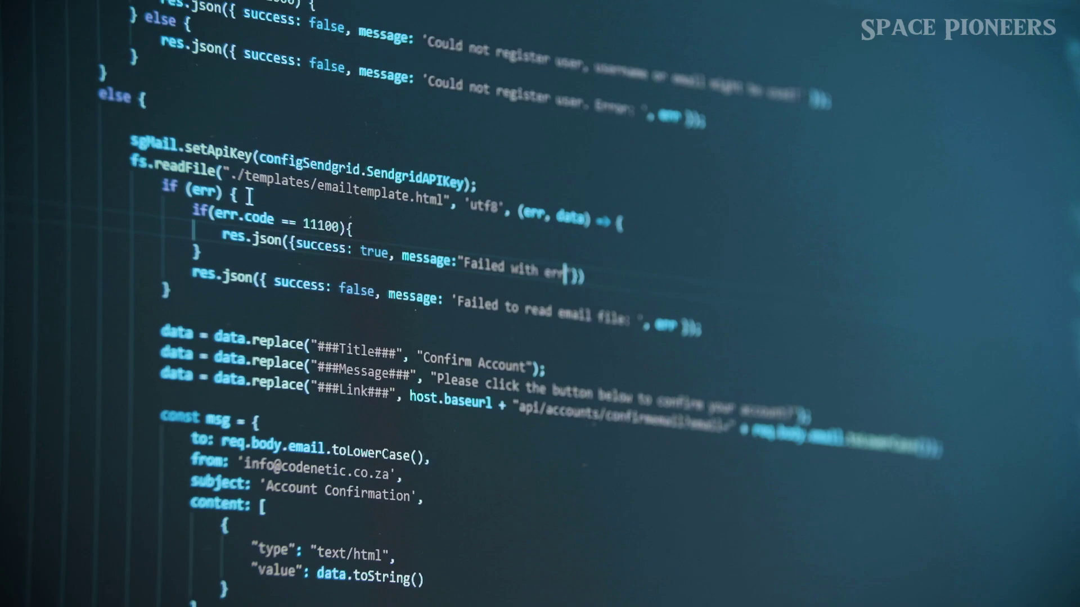